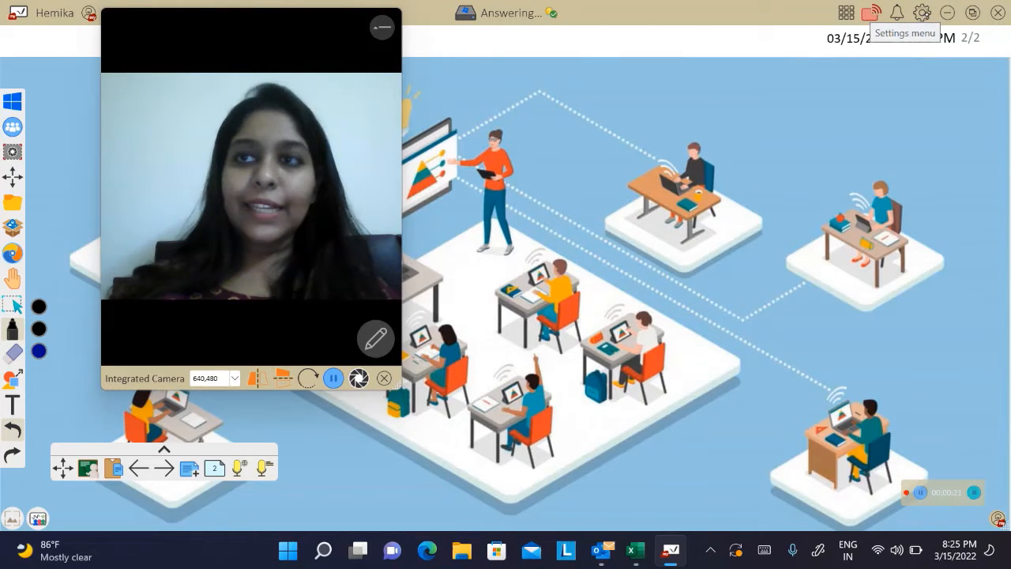
From the gear icon, bring up whiteboard settings and choose the Education theme.
left_click(920, 12)
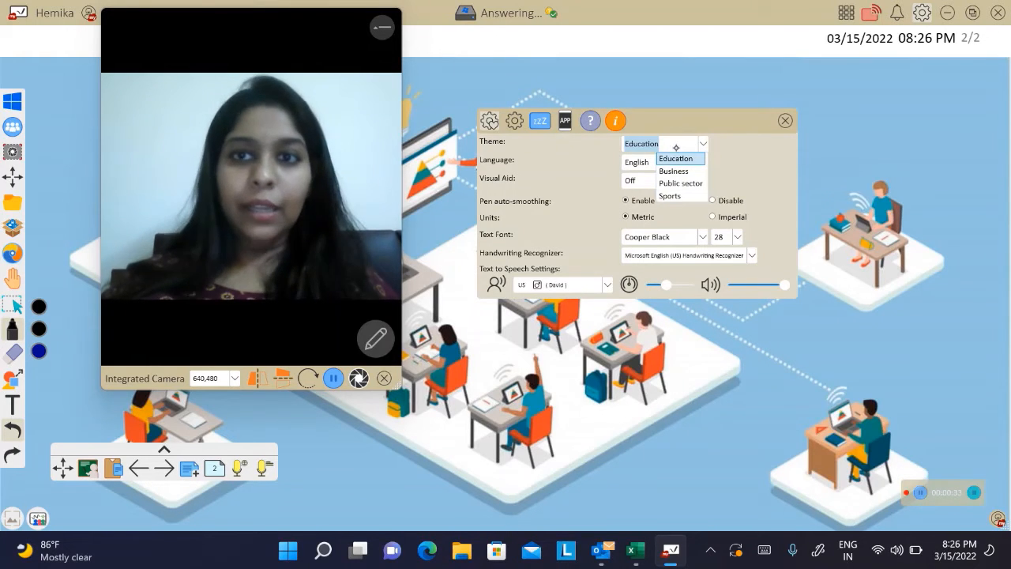
left_click(676, 158)
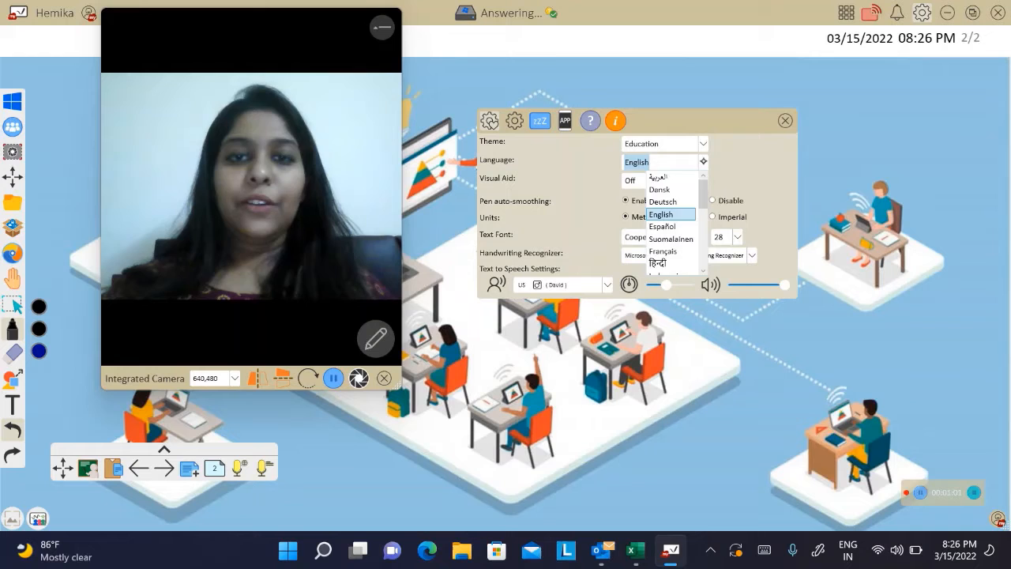
Set the language to English and leave Visual Aid off.
left_click(661, 215)
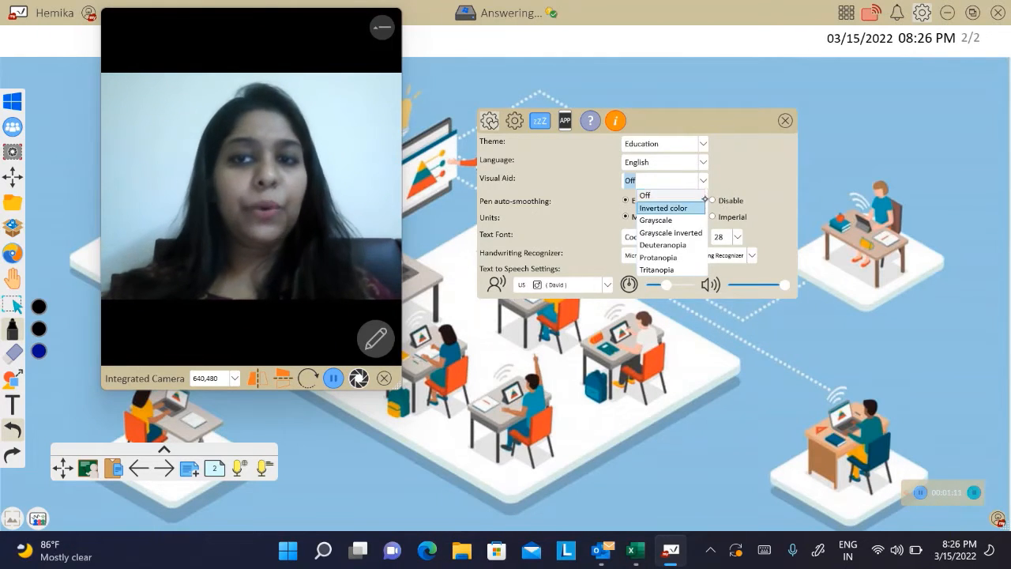
left_click(645, 195)
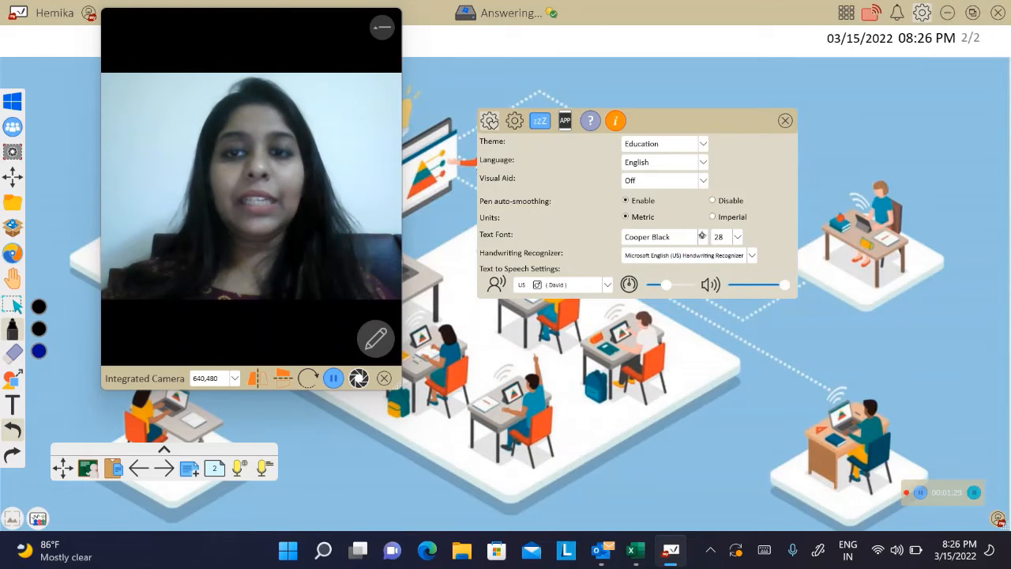
Make Arial Black the default text font and set its size to 24.
left_click(702, 237)
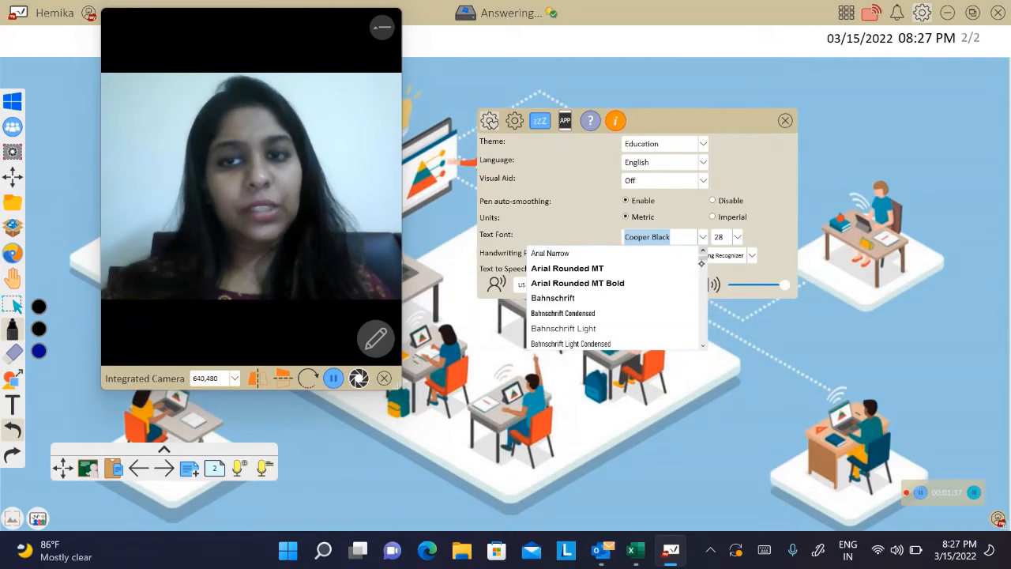
left_click(655, 237)
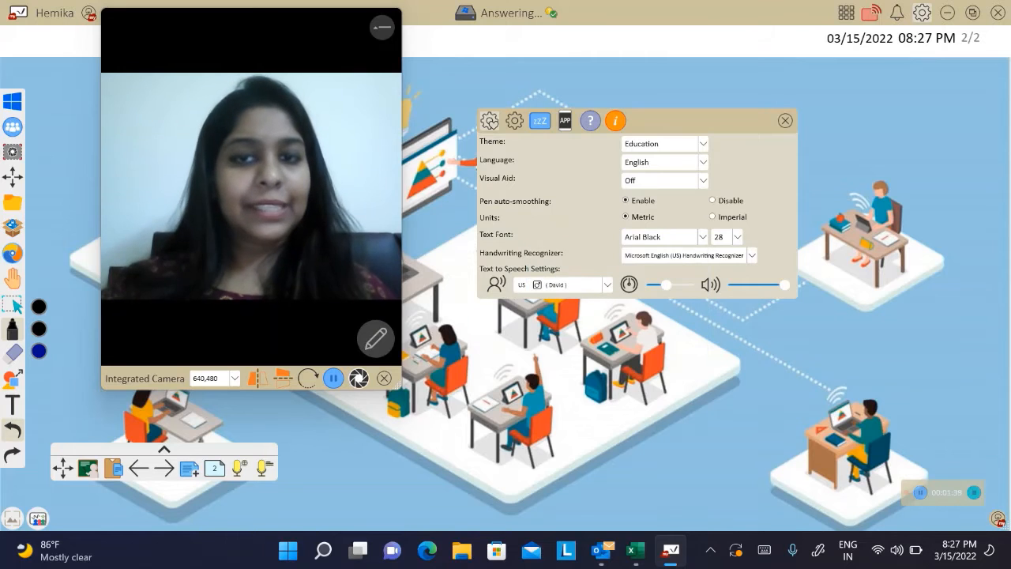
left_click(736, 237)
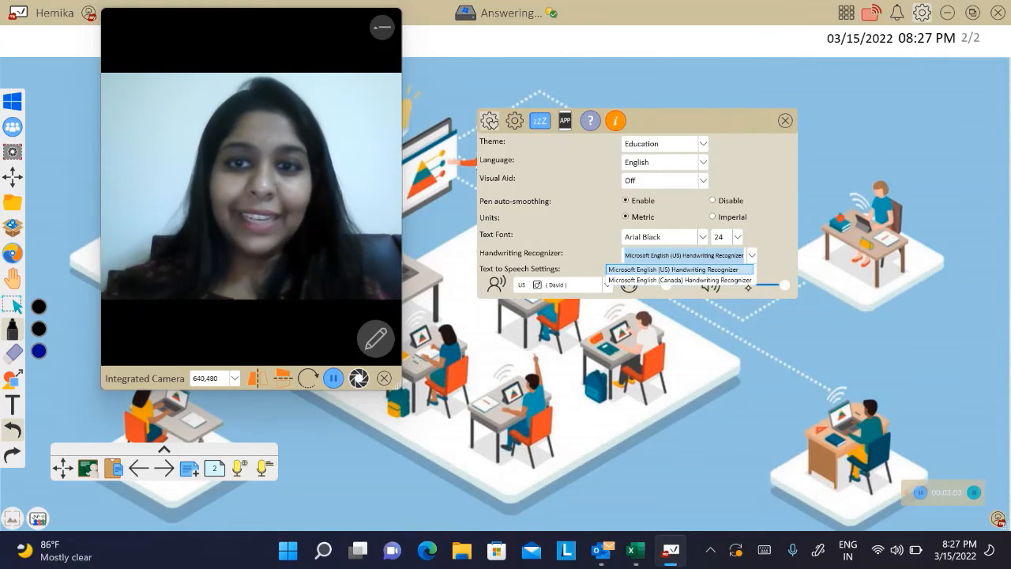
Keep the Microsoft English (US) handwriting recognizer and close the settings dialog.
left_click(672, 268)
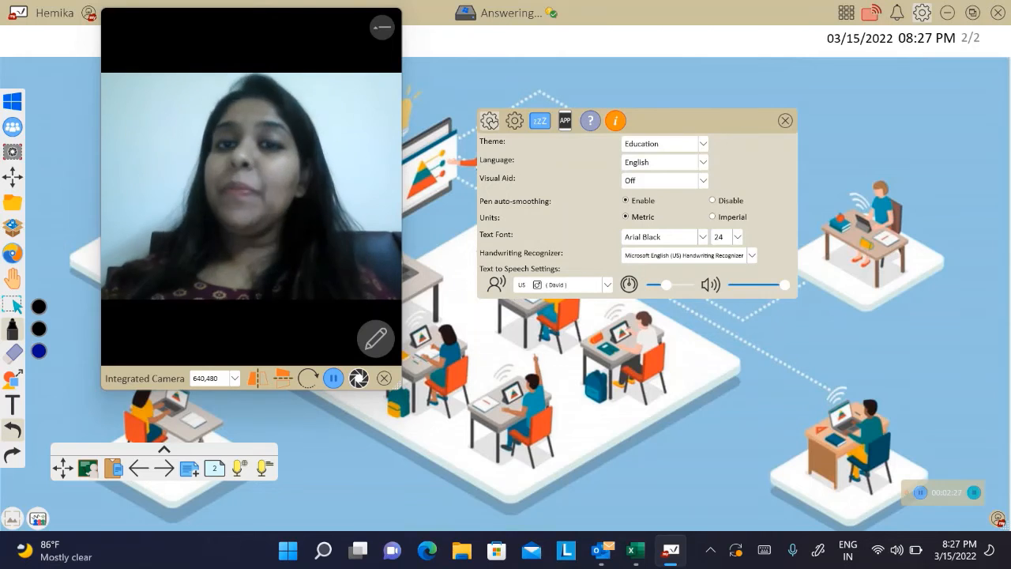
left_click(489, 120)
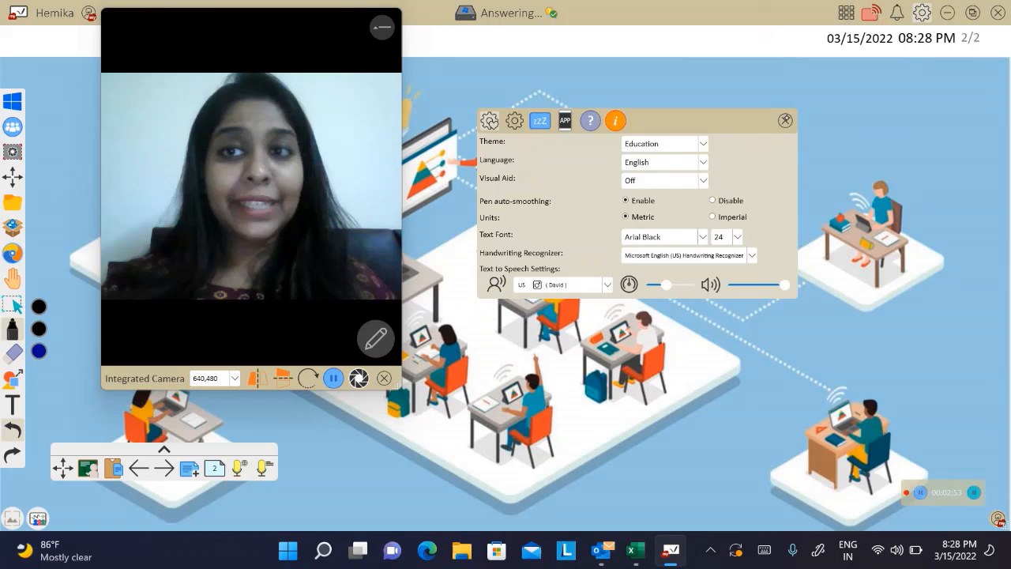
left_click(783, 120)
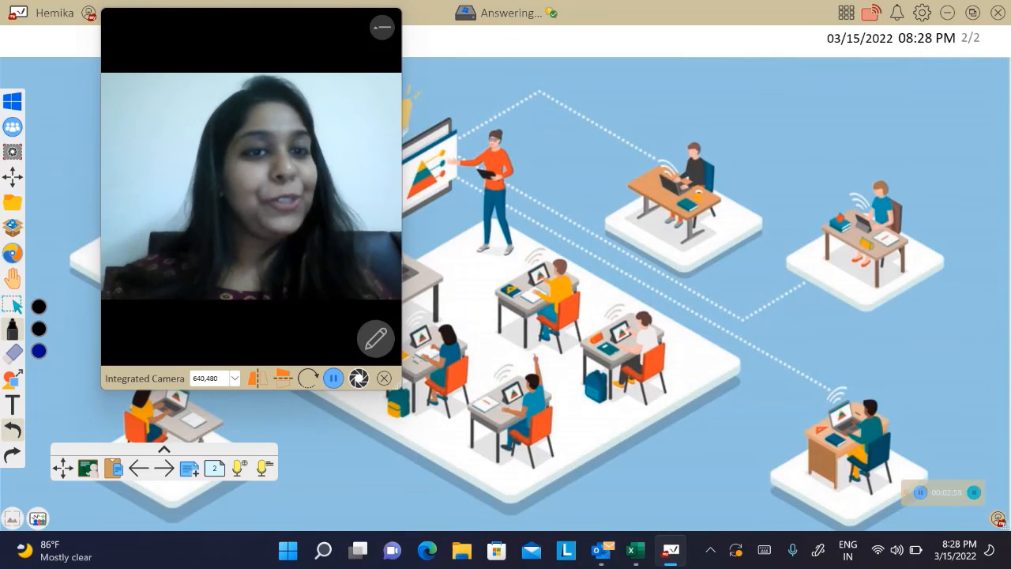